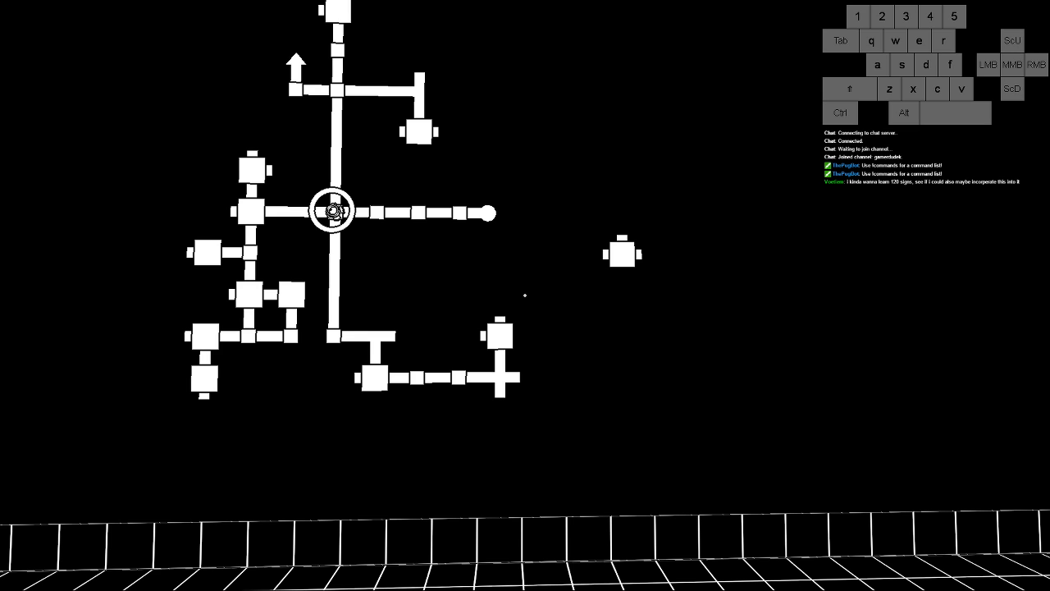
# Step: Highlight the A Jump Too Far room on the hub map to show its travel preview
pyautogui.click(988, 64)
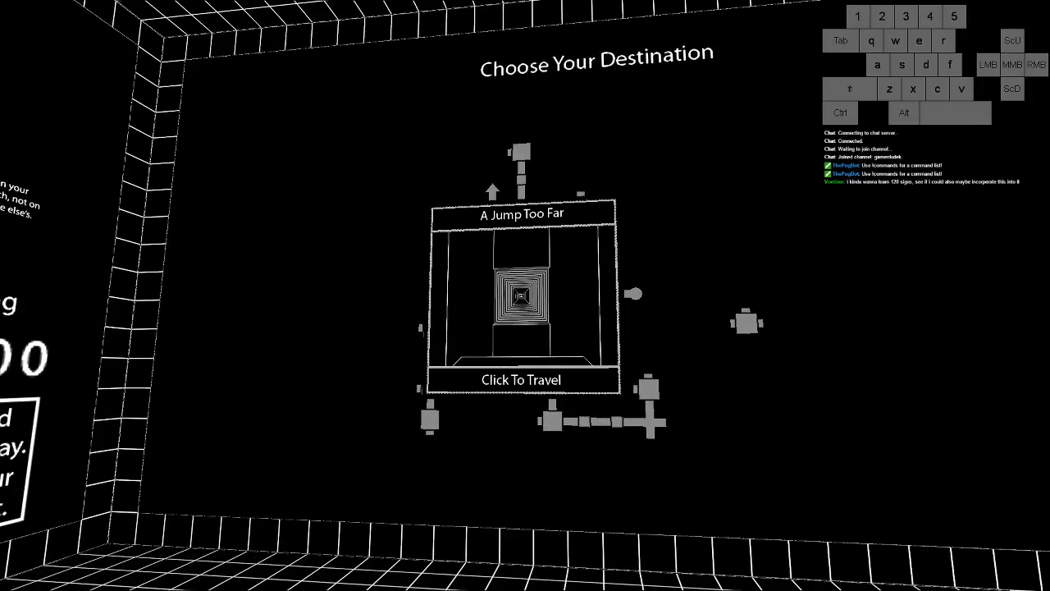
# Step: Travel to A Jump Too Far with the red cube gun still in hand
pyautogui.click(522, 379)
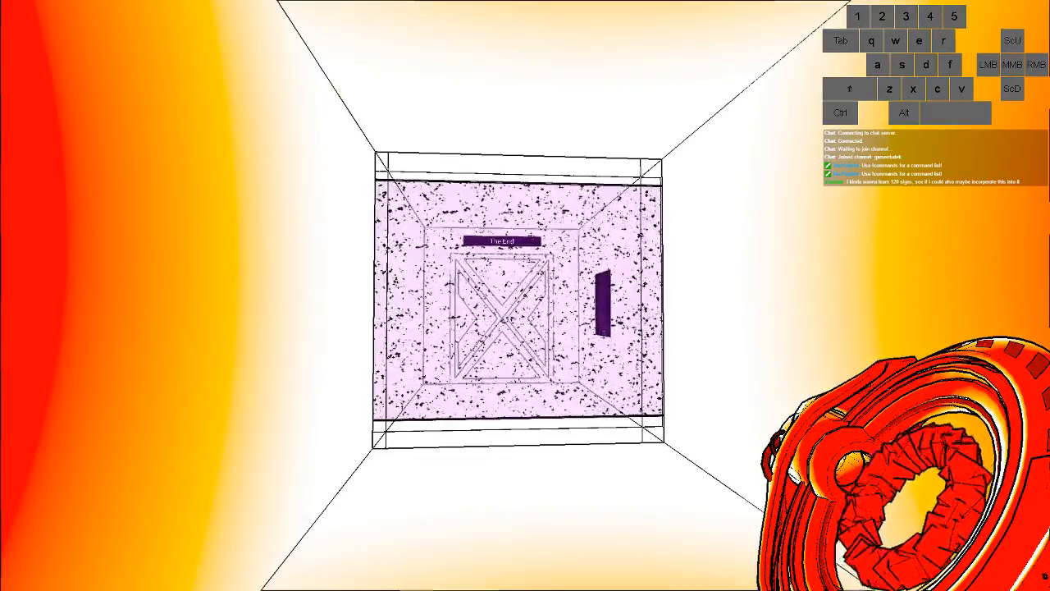
pyautogui.moveTo(526, 295)
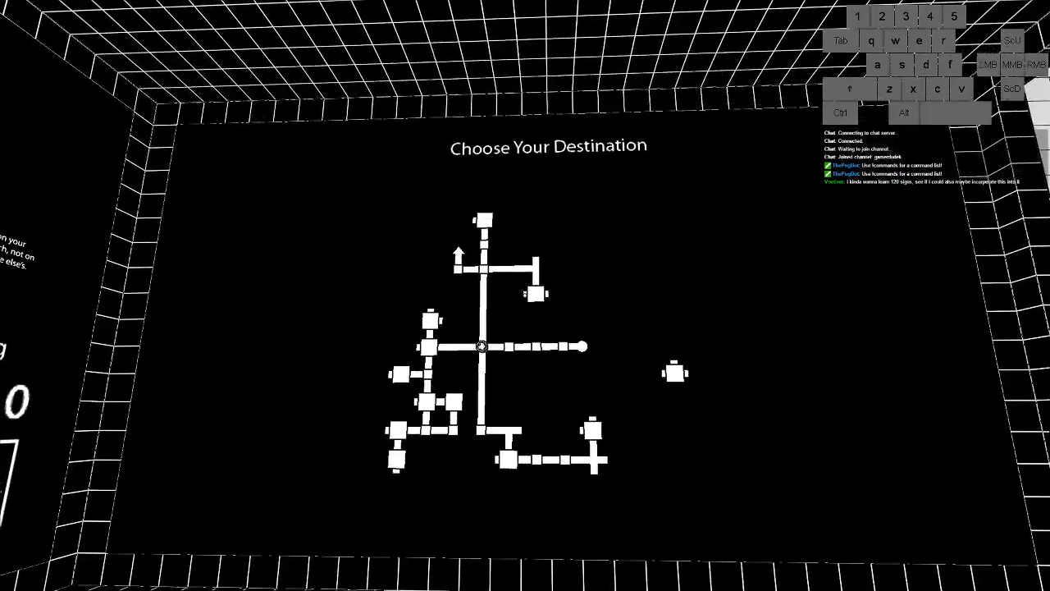
# Step: Walk up to the hub map so The End shows its travel preview
pyautogui.press('w')
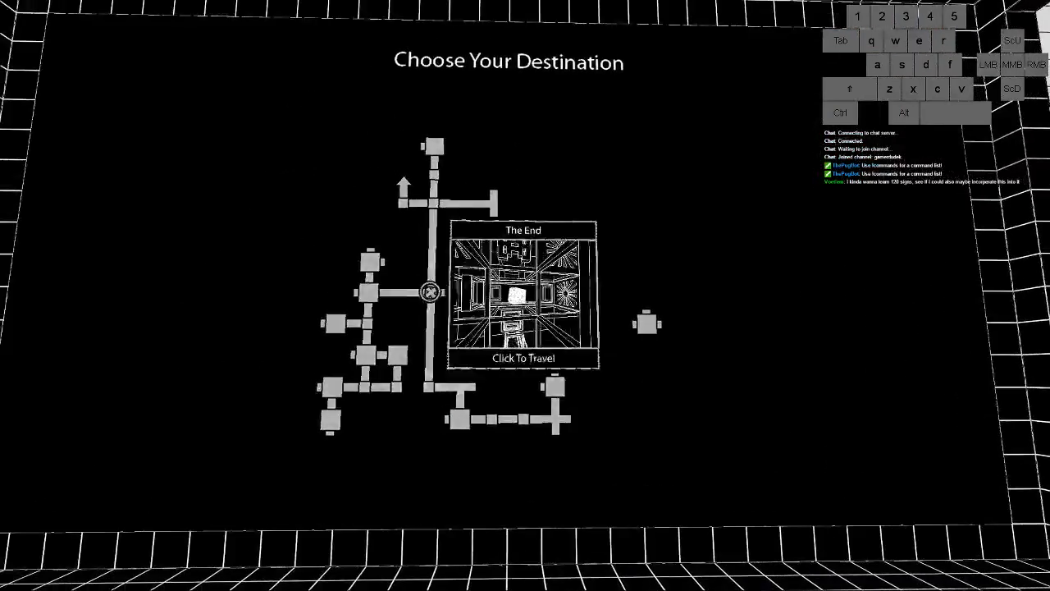
# Step: Travel to The End, then return to the map with A Jump Too Far previewed
pyautogui.click(525, 358)
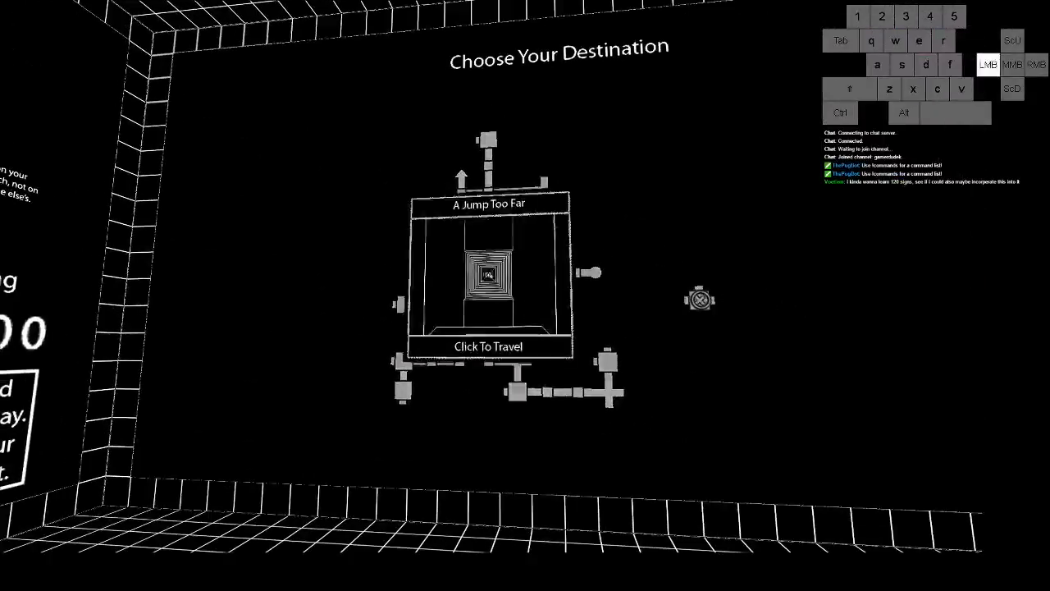
# Step: Travel to A Jump Too Far, then choose The Ground Floor as the next destination
pyautogui.click(489, 347)
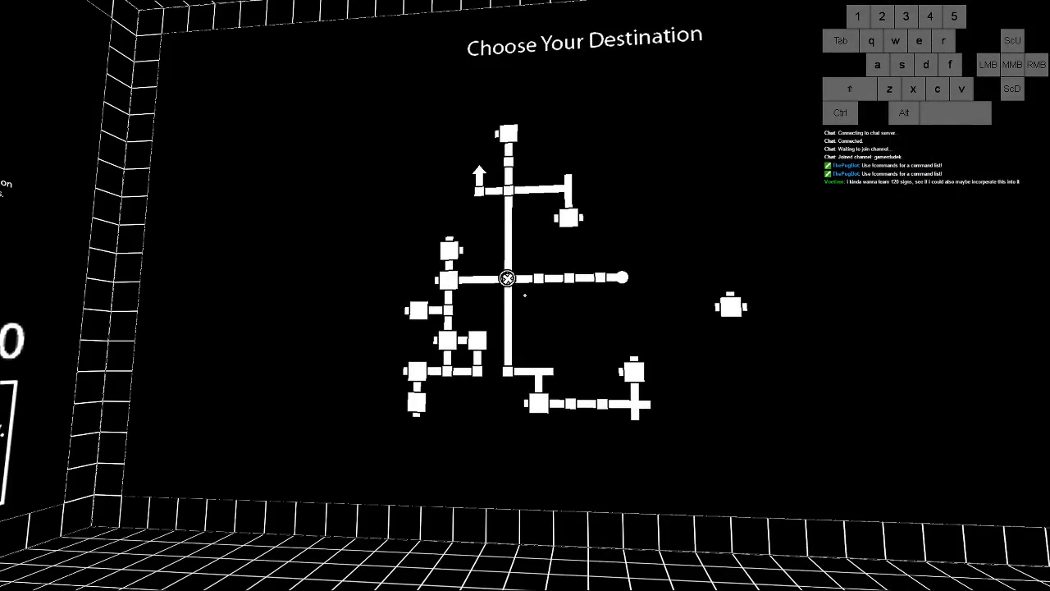
pyautogui.click(506, 277)
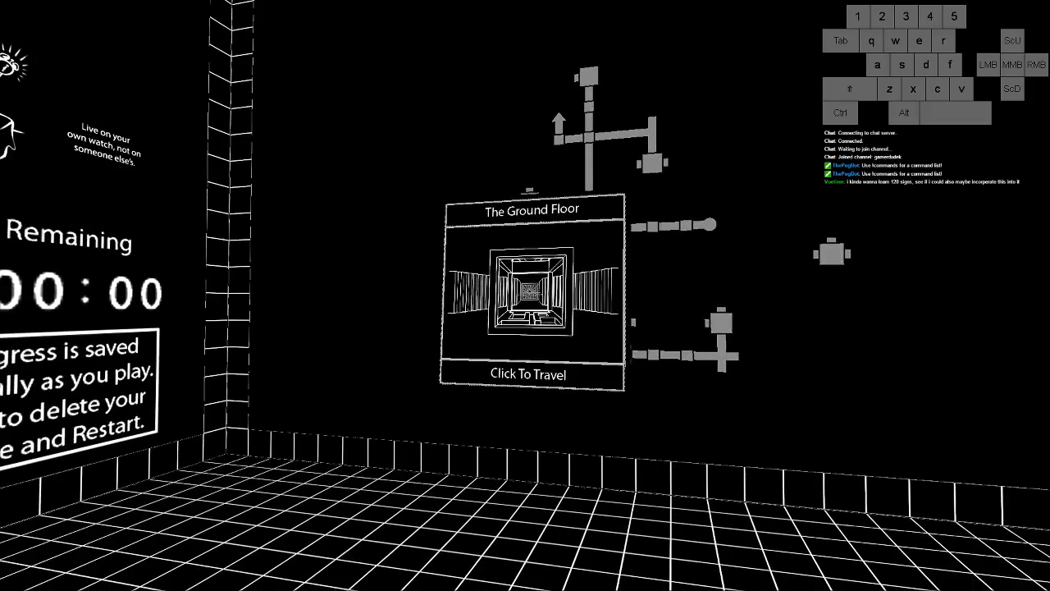
# Step: Travel to The Ground Floor and walk back to the map with Learning To Cheat previewed
pyautogui.click(532, 374)
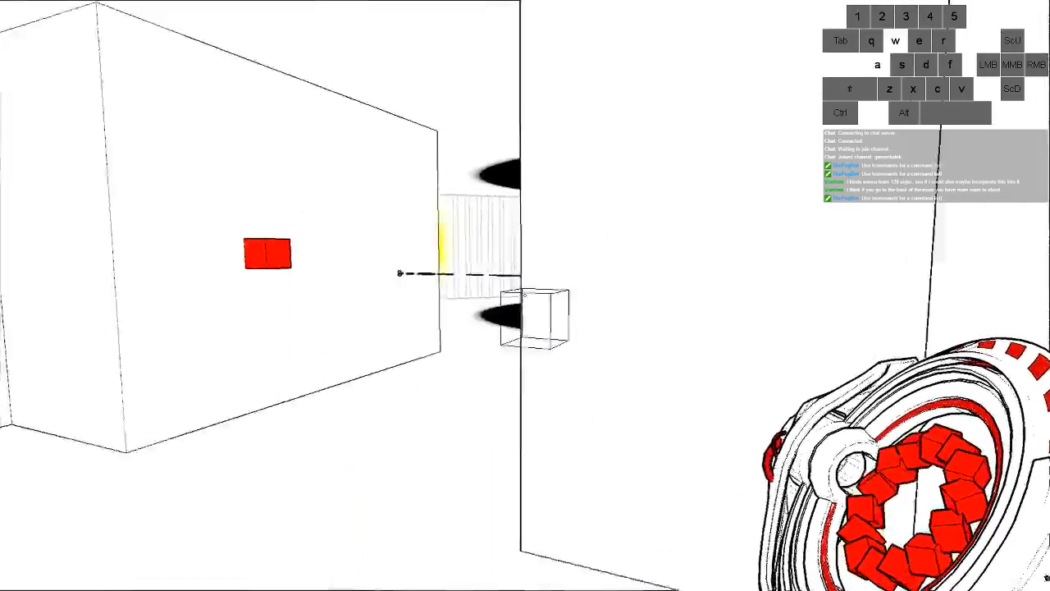
pyautogui.press('w')
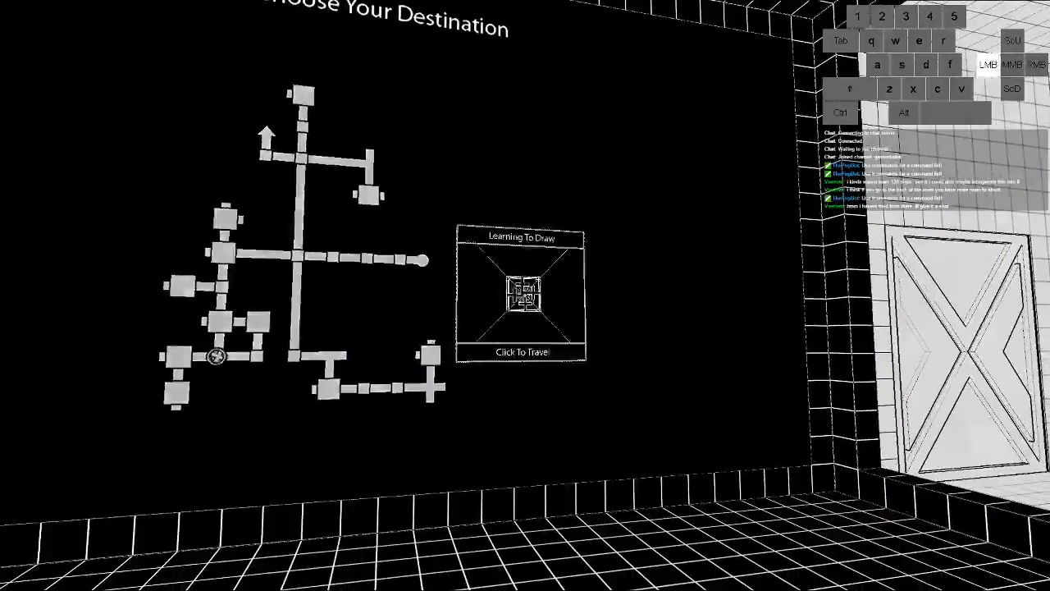
pyautogui.click(522, 351)
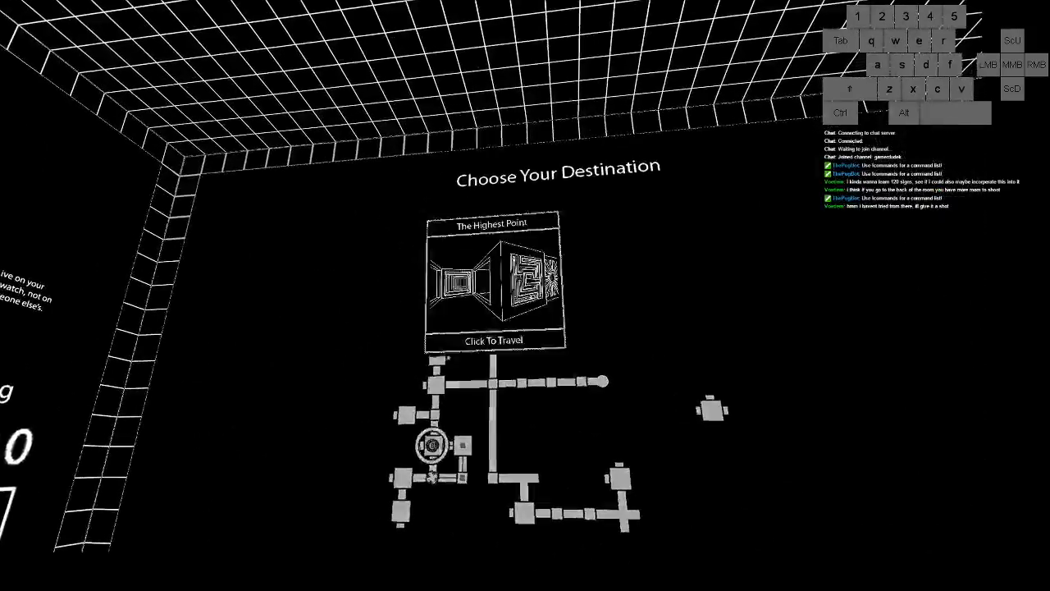
# Step: Travel to The Highest Point while still carrying the red cubes
pyautogui.click(492, 339)
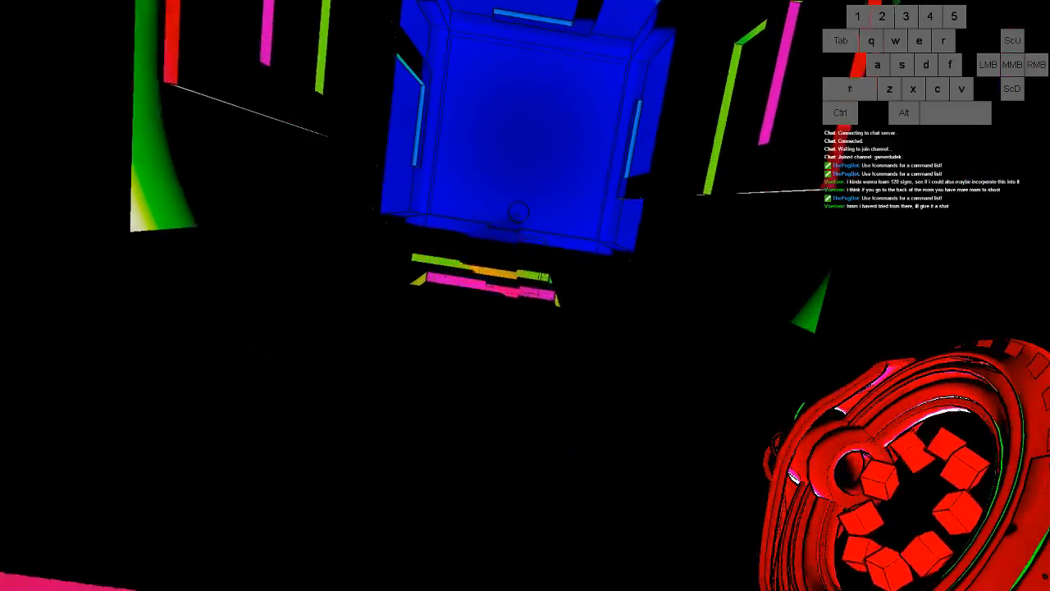
pyautogui.moveTo(526, 296)
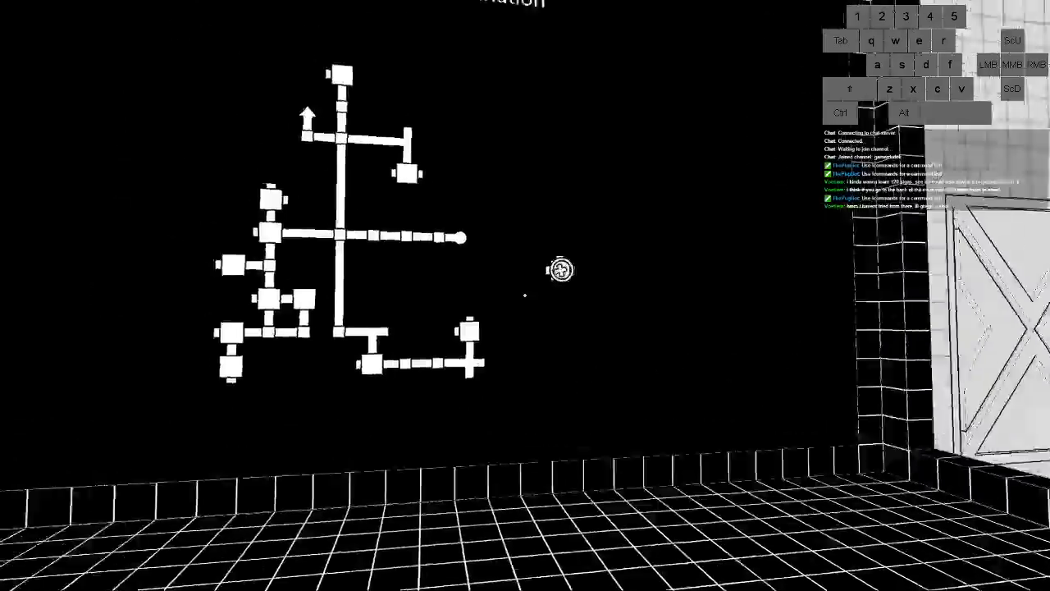
# Step: Take a quick trip to a red corridor, then line up Cry Me A River on the map
pyautogui.click(988, 64)
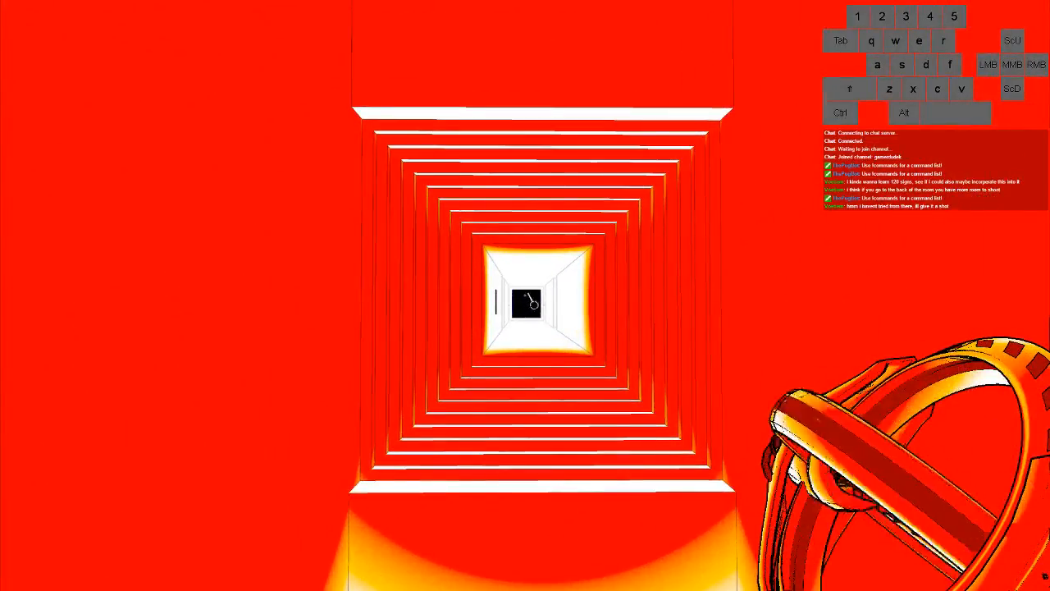
pyautogui.click(528, 303)
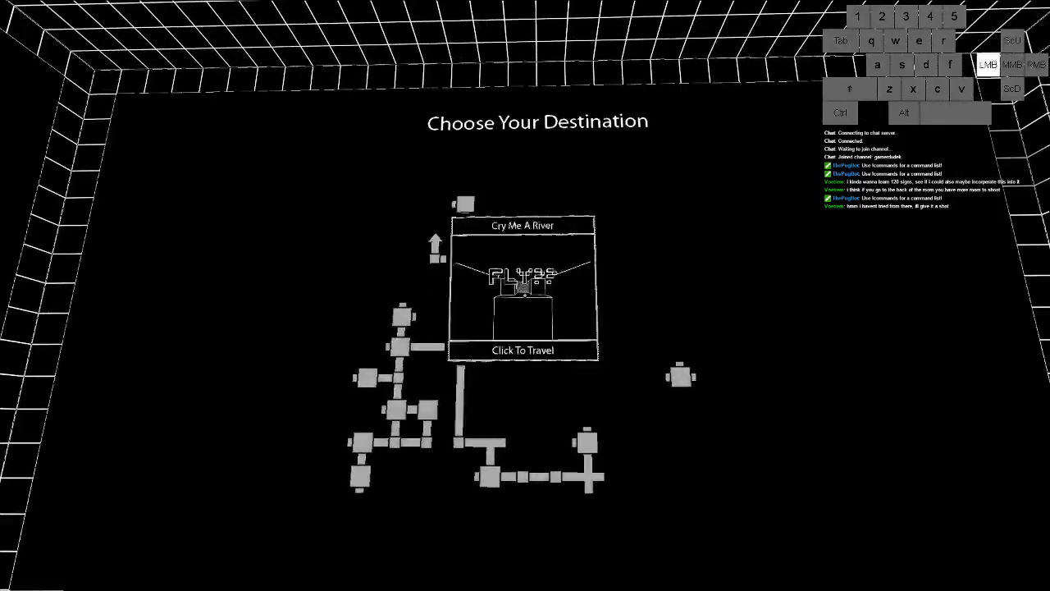
# Step: Travel to Cry Me A River and walk forward among the stored red cubes in the green room
pyautogui.click(522, 352)
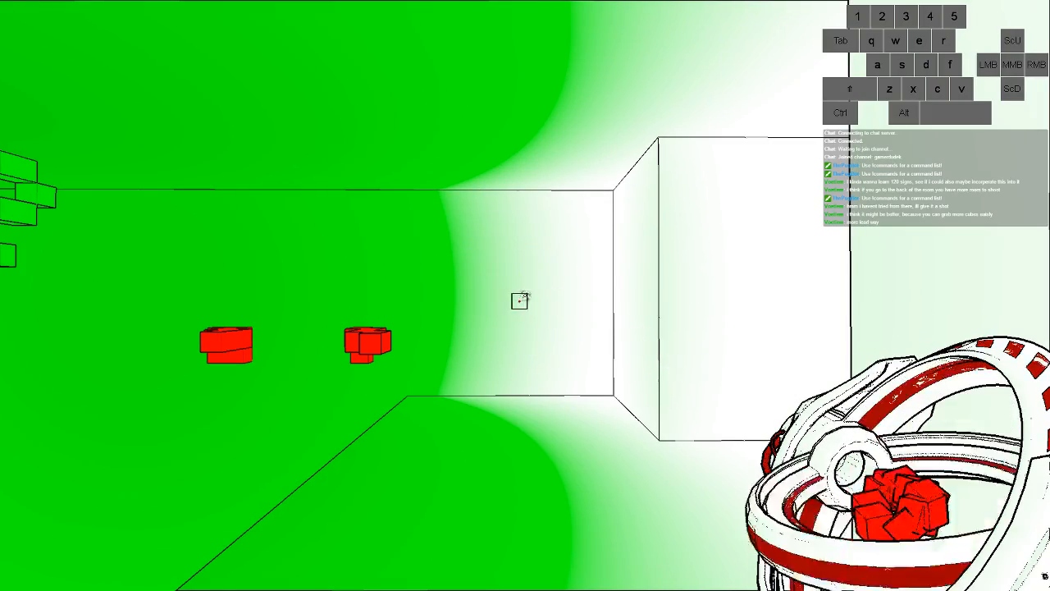
pyautogui.press('w')
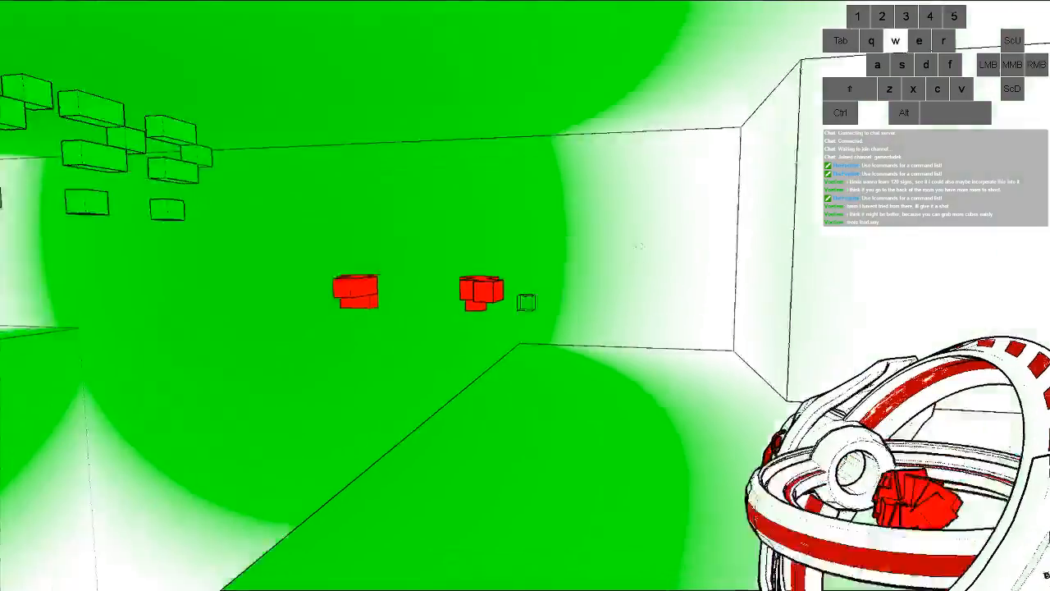